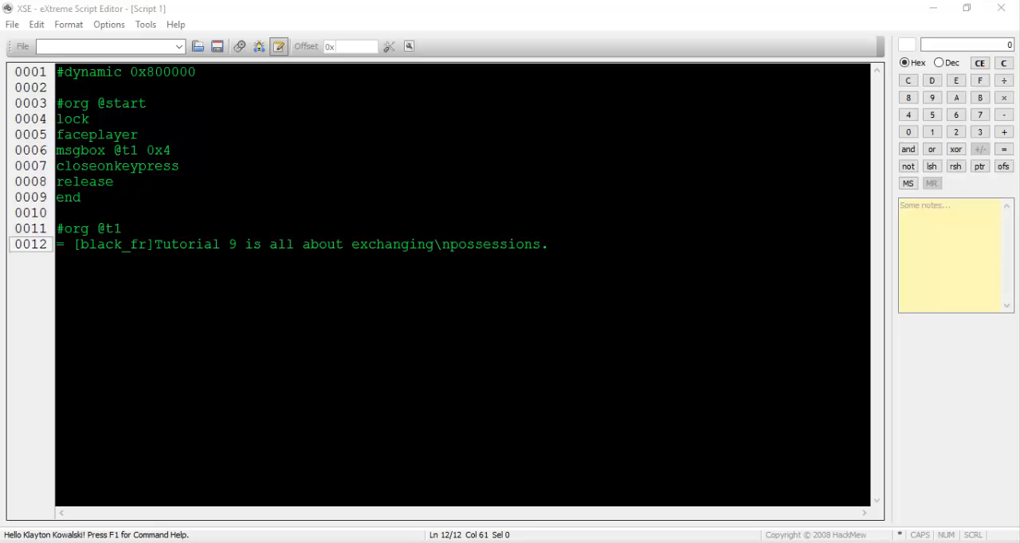
- Focus the XSE editor window to begin the Tutorial 9 exchanging-possessions script
left_click(966, 8)
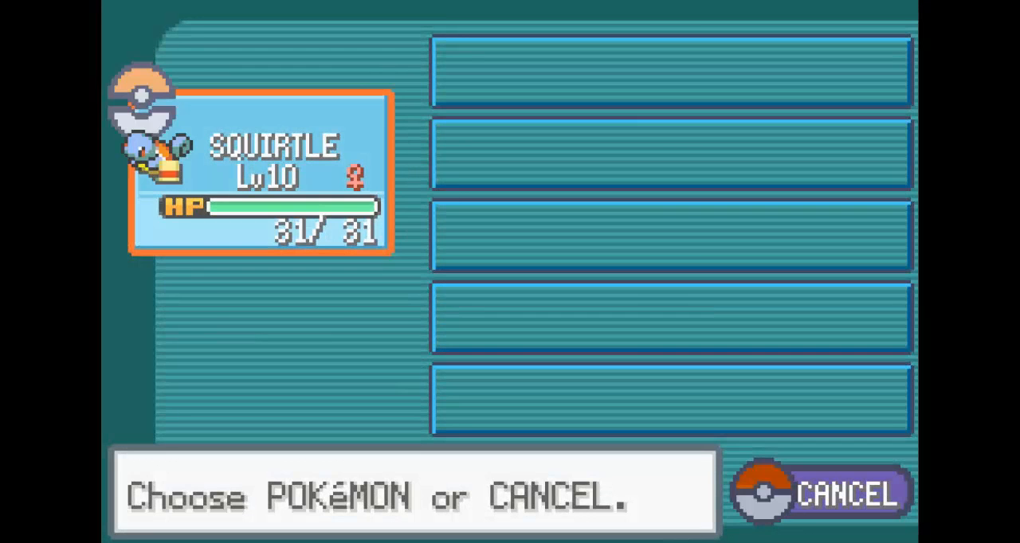
- Select a Pokémon such as Squirtle on the FireRed party screen
left_click(258, 172)
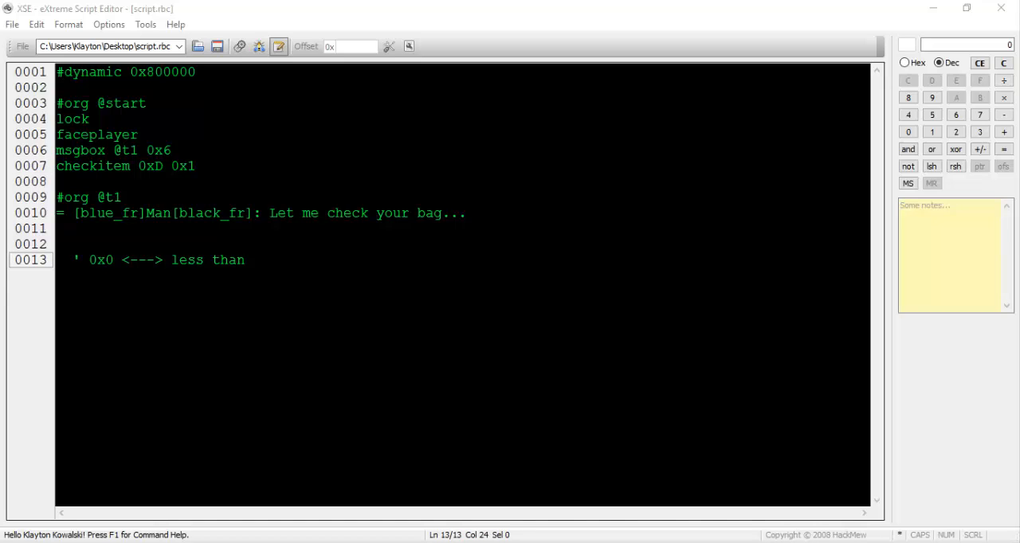
- Write the comparison-operator notes 0x1 equal through 0x5 not equal to
type("' 0x1 <---> equal to")
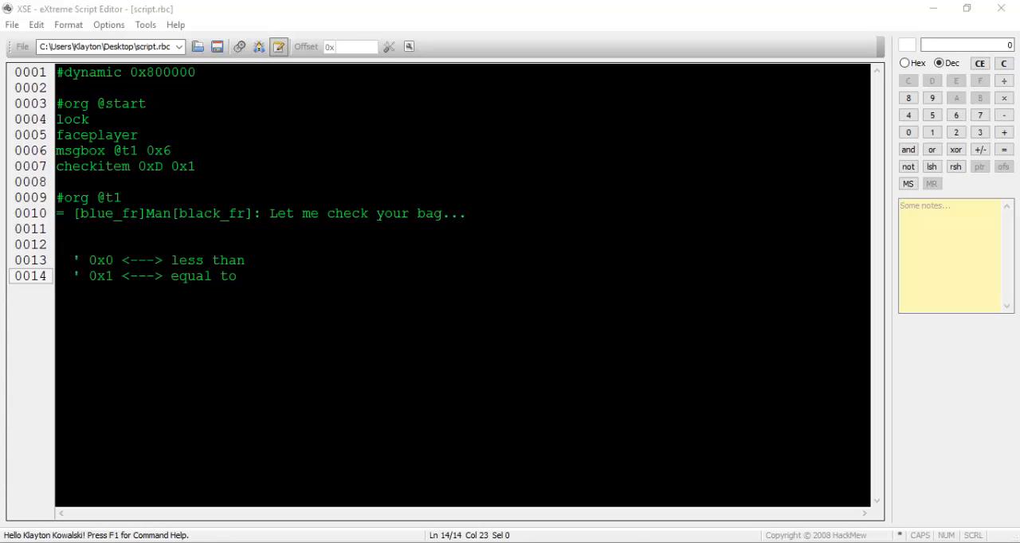
type("' 0x2 <---> greater than")
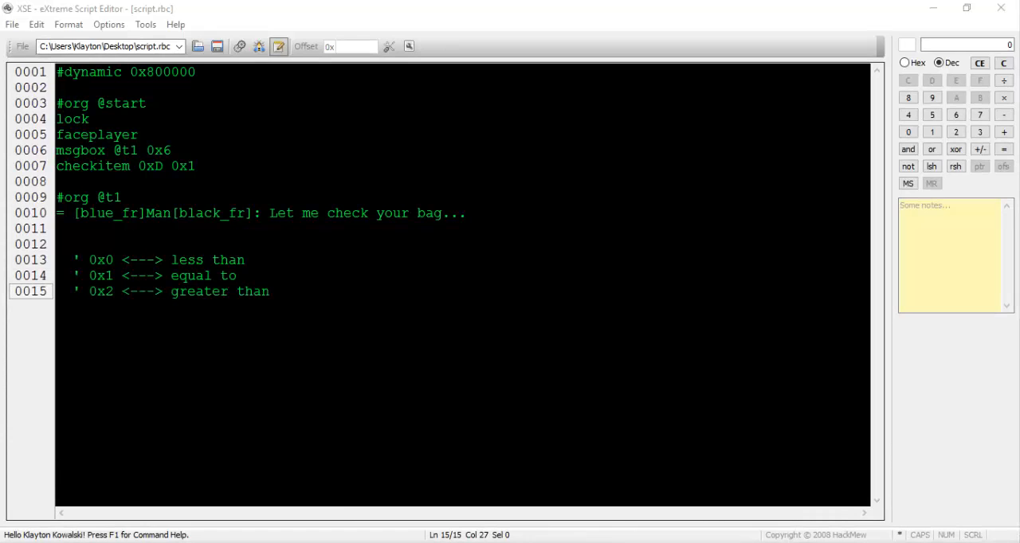
type("' 0x3 <---> less than or equal to")
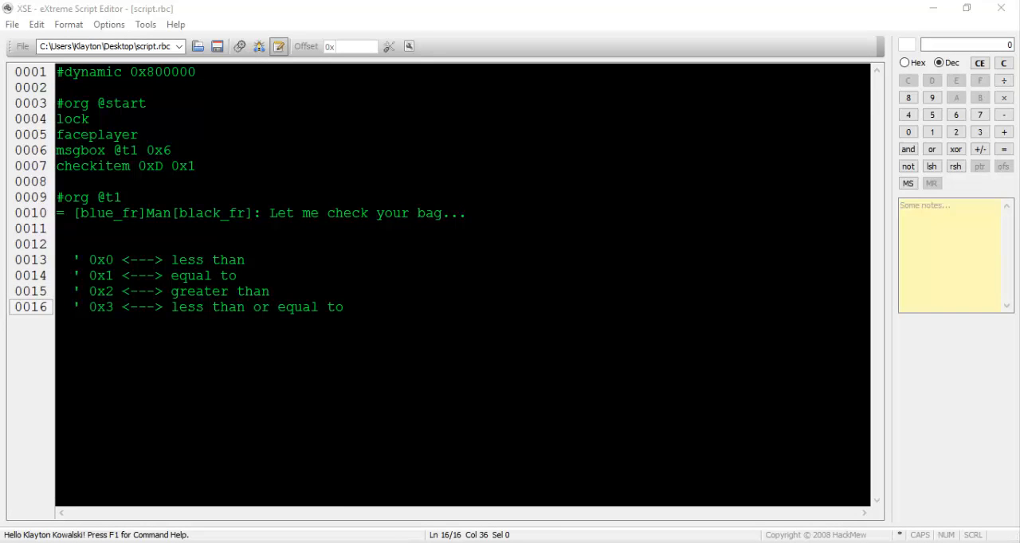
type("' 0x4 <---> greater than or equal to")
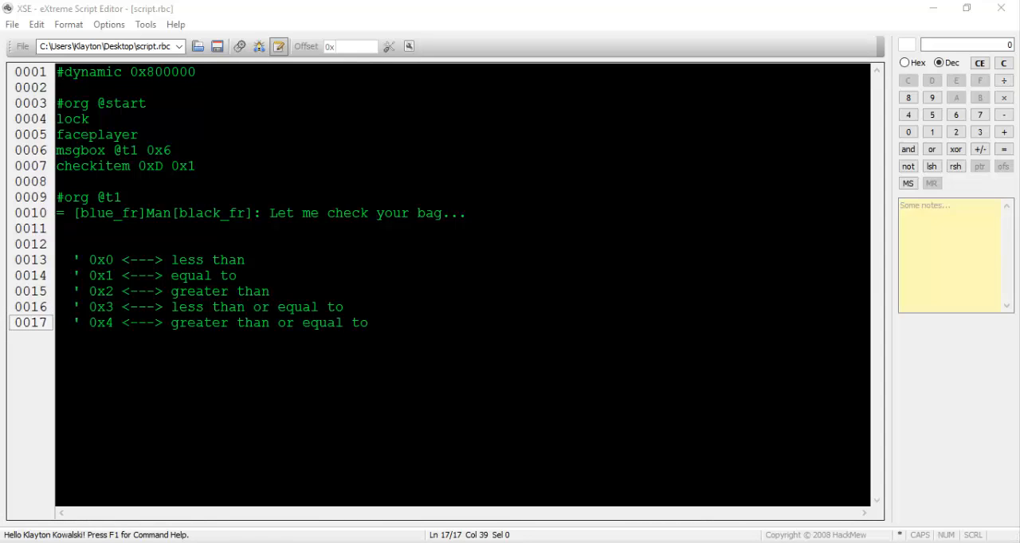
type("' 0x5 <---> not equal to")
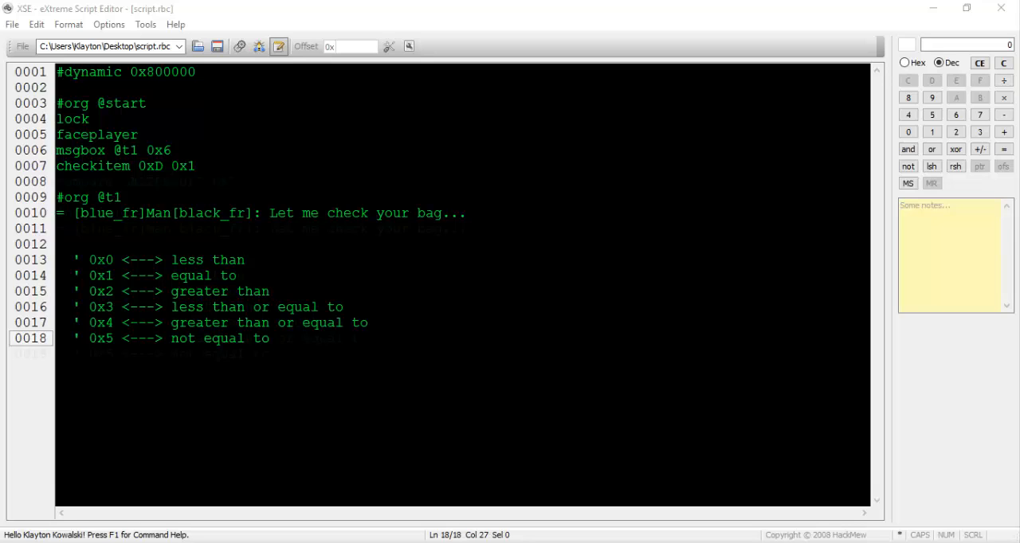
type("compare LASTRESULT 0x1")
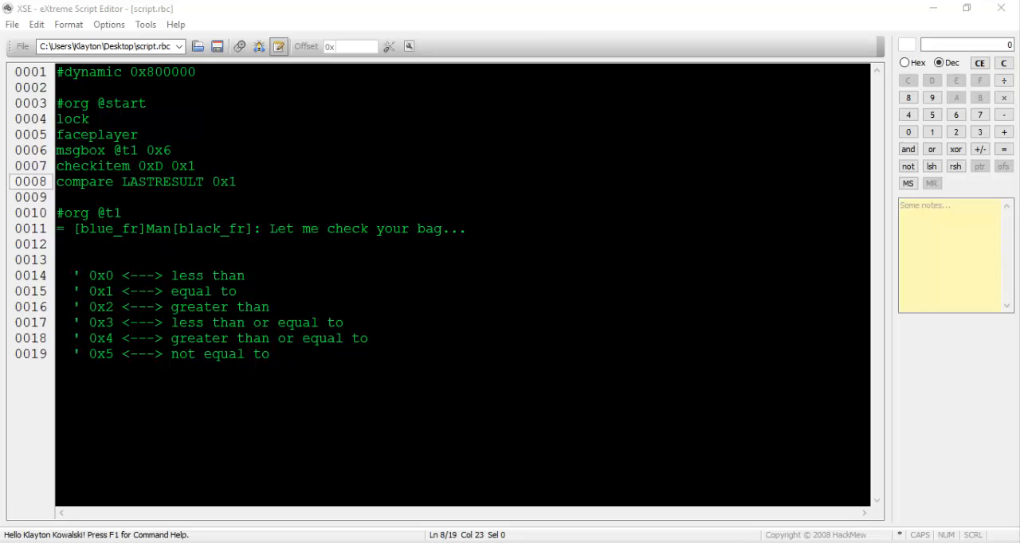
type("if 0x4 goto @yes")
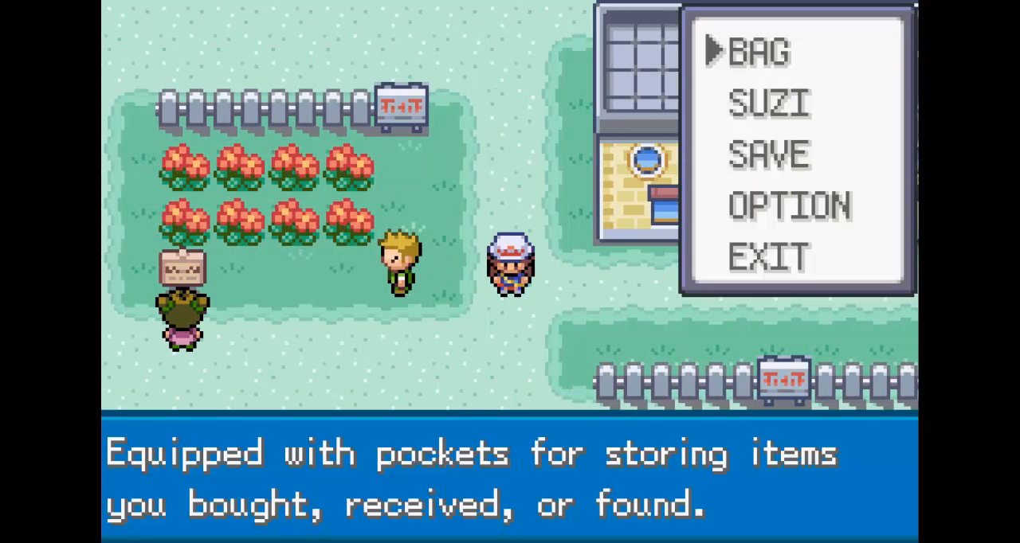
- Bring up the FireRed start menu showing Bag, Save, Option and Exit
left_click(759, 51)
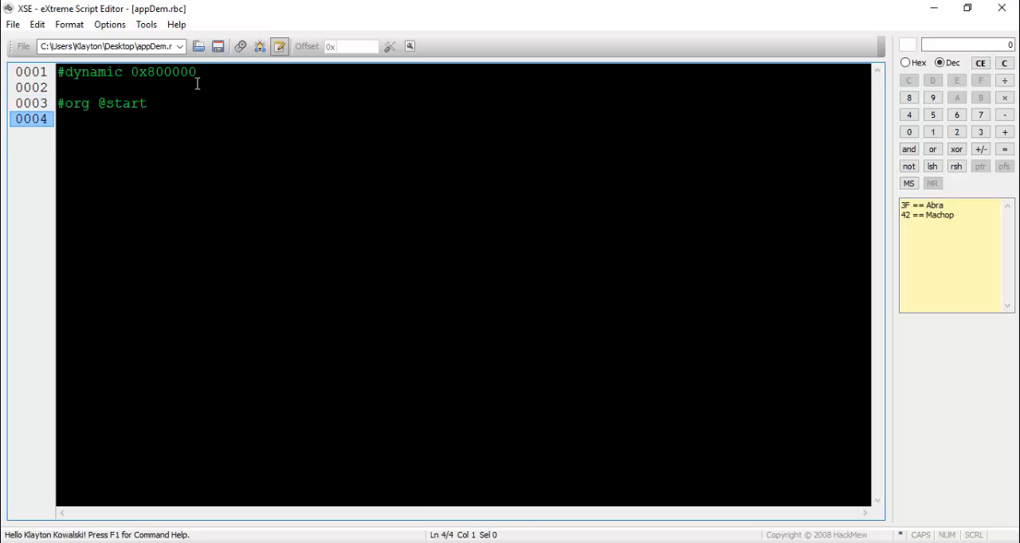
type("lock")
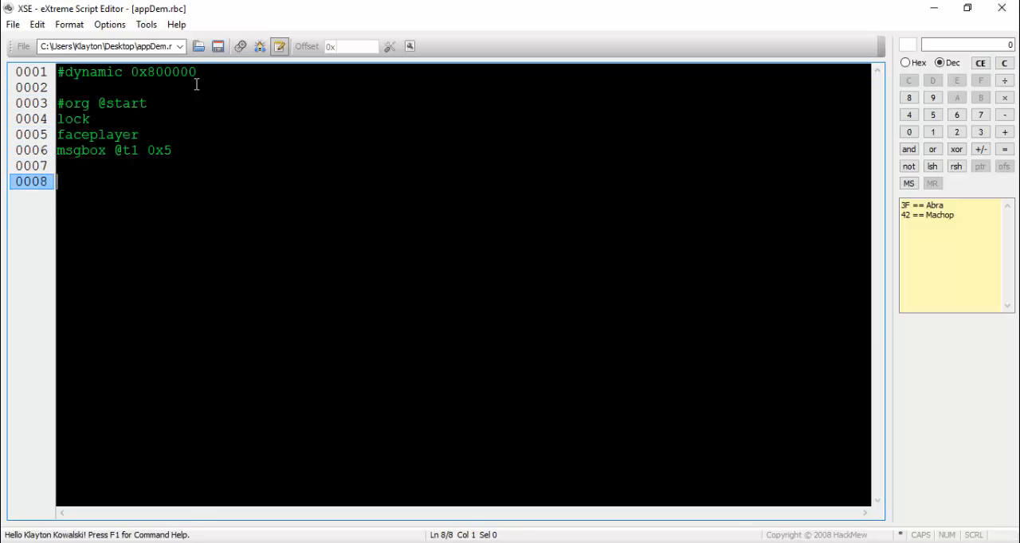
type("#org @t1")
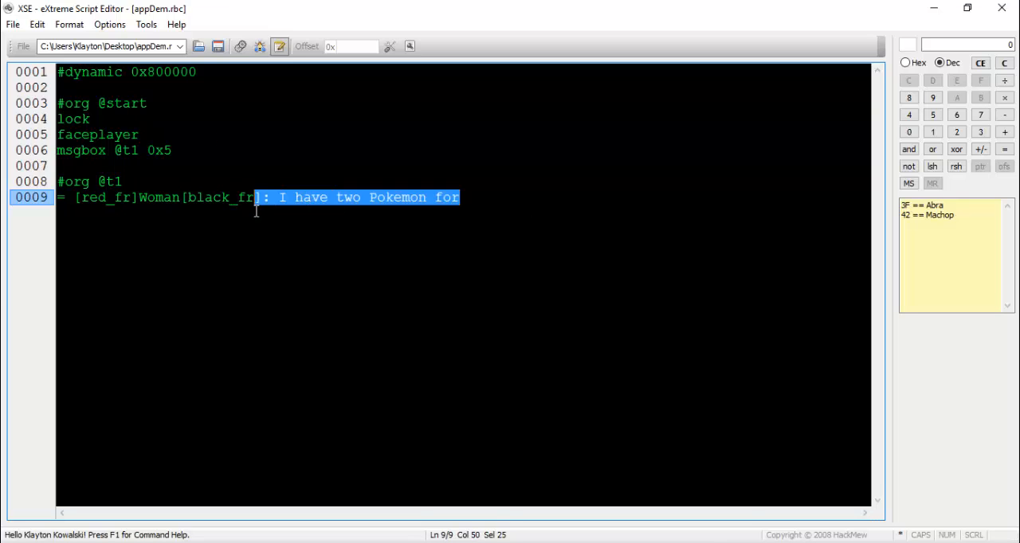
type("you\\nto choose from...\\p[red_fr]Woman[black_fr]:")
type("msgbox @t2 0x5")
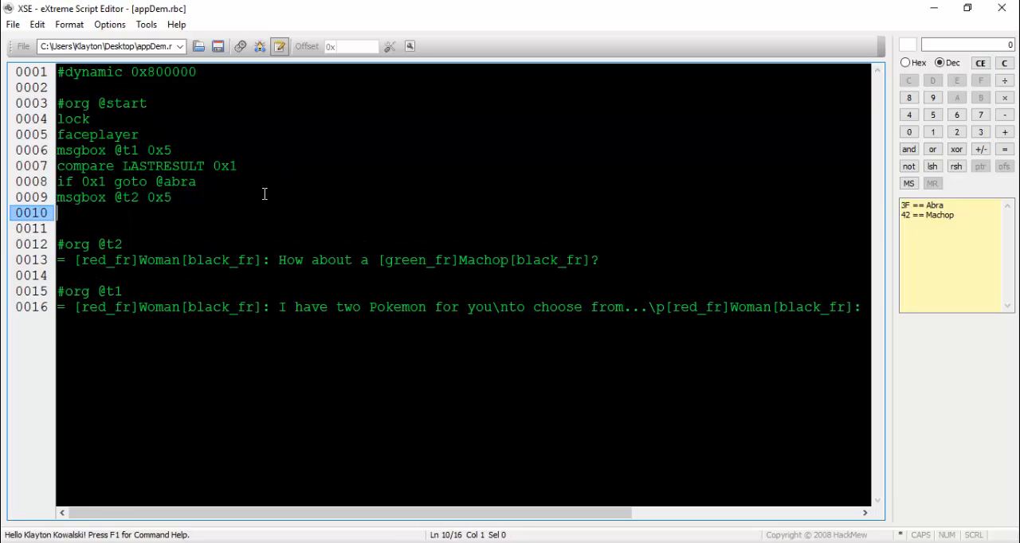
type("compare LASTRESULT 0x1")
type("#org @")
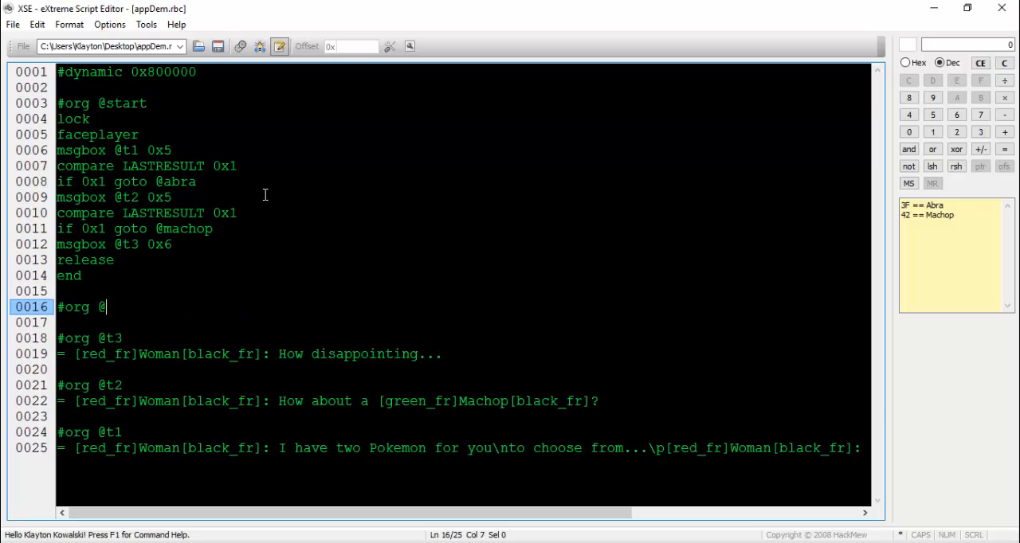
type("abra")
left_click(462, 321)
type("givepokemon 0x3F 0xF 0x0 0x0 0x0 0x0")
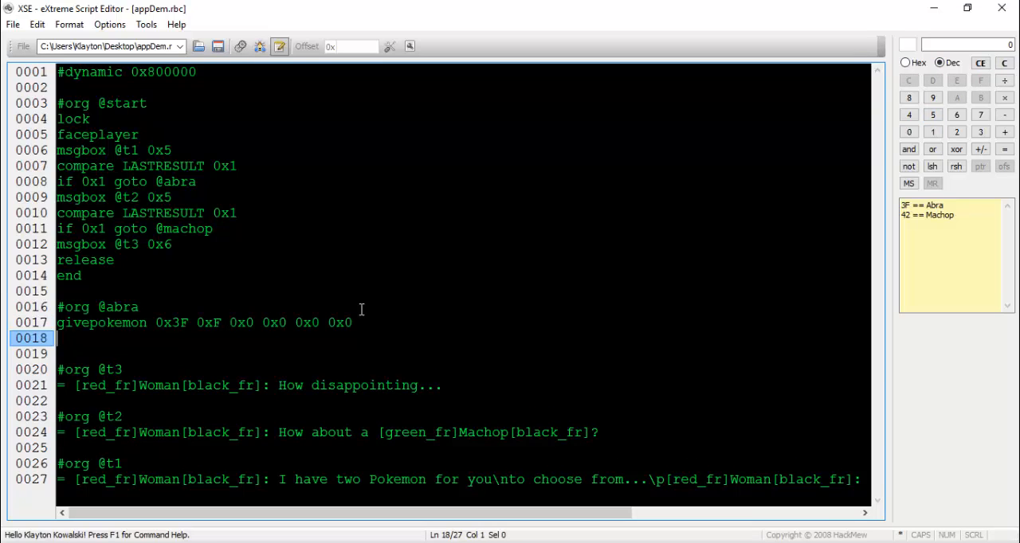
type("goto @complete")
type("give")
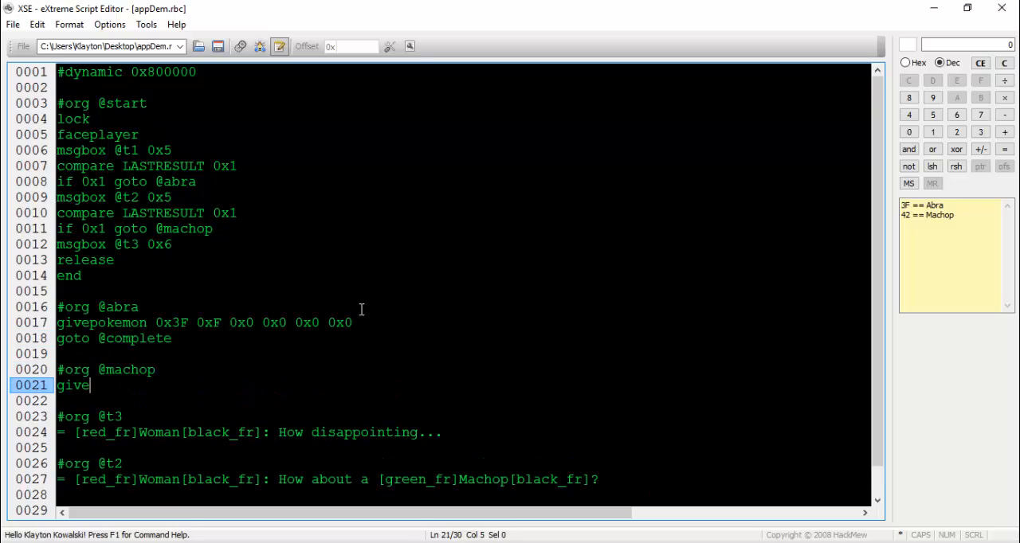
type("pokemon 0x42 0xF 0x0 0x0 0x0 0x0")
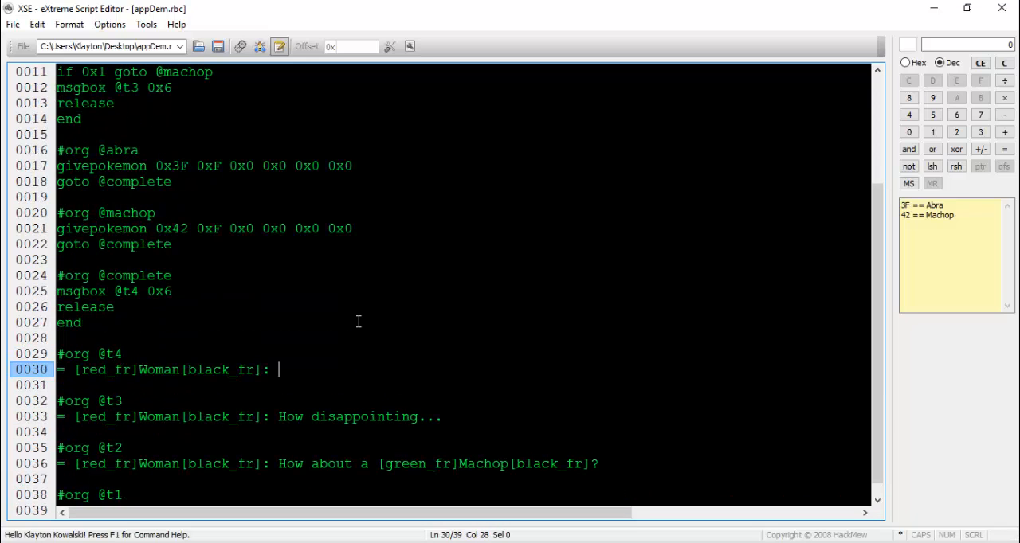
type("Great choice,")
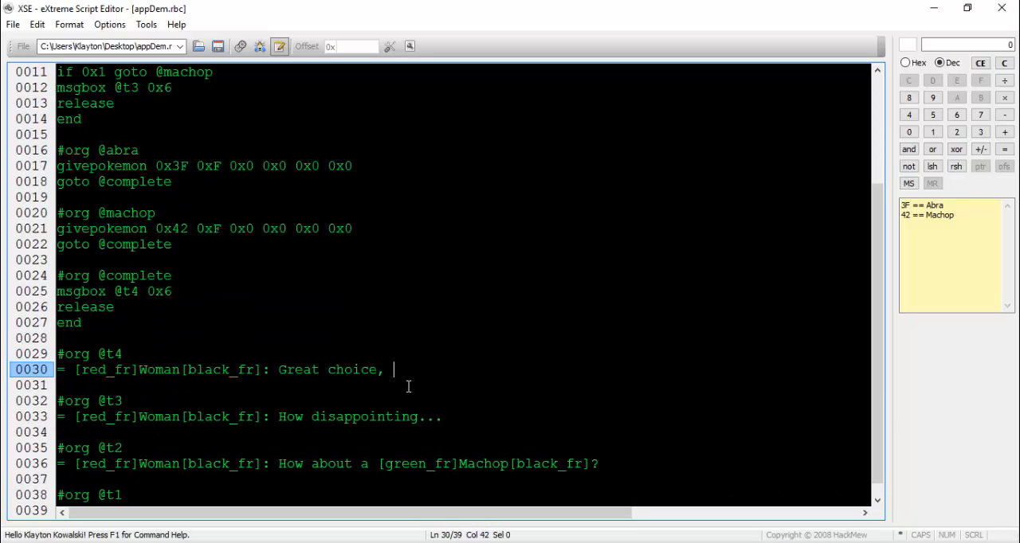
type("[red_fr]")
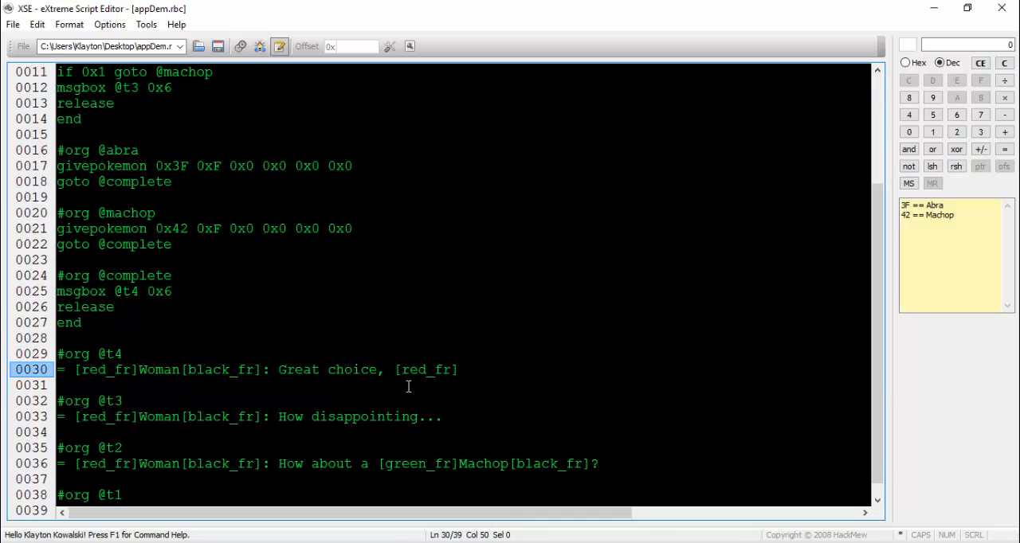